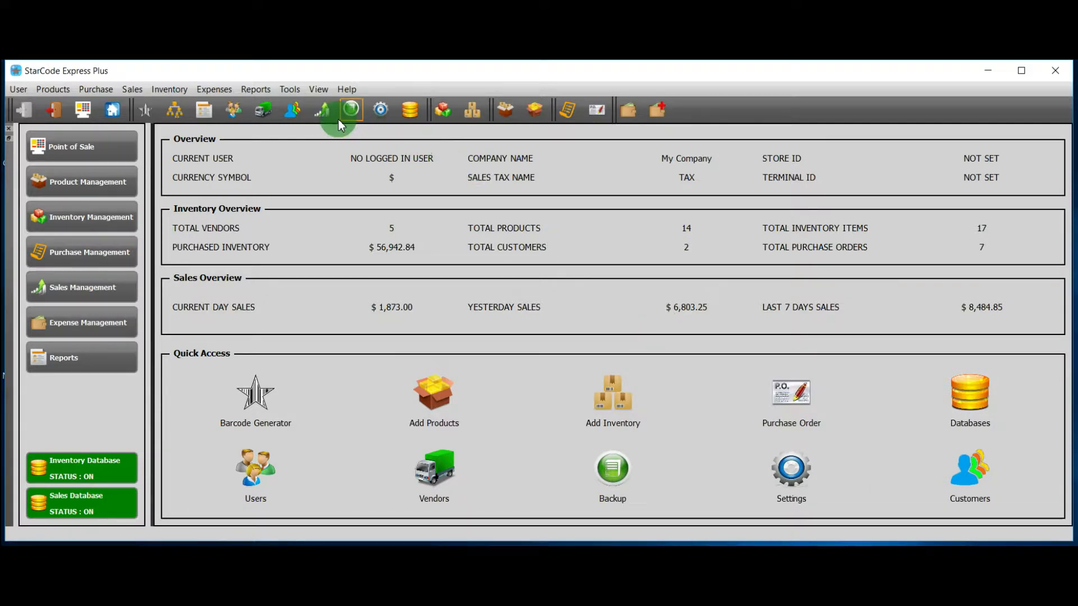
mouse_move(322, 110)
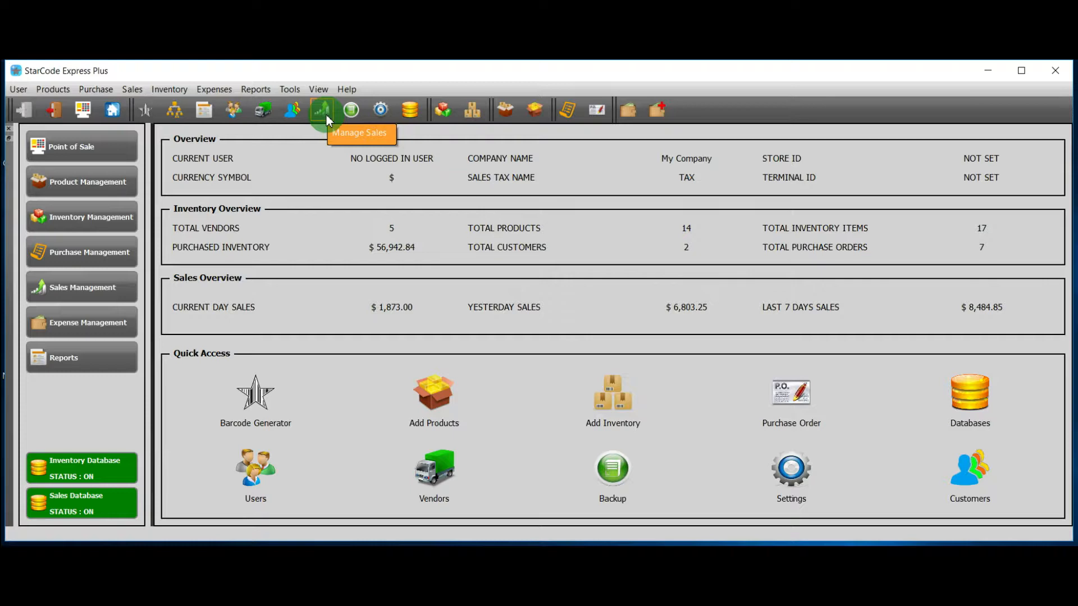
- Show all sales in Sales Management with their colour-coded payment statuses
left_click(323, 110)
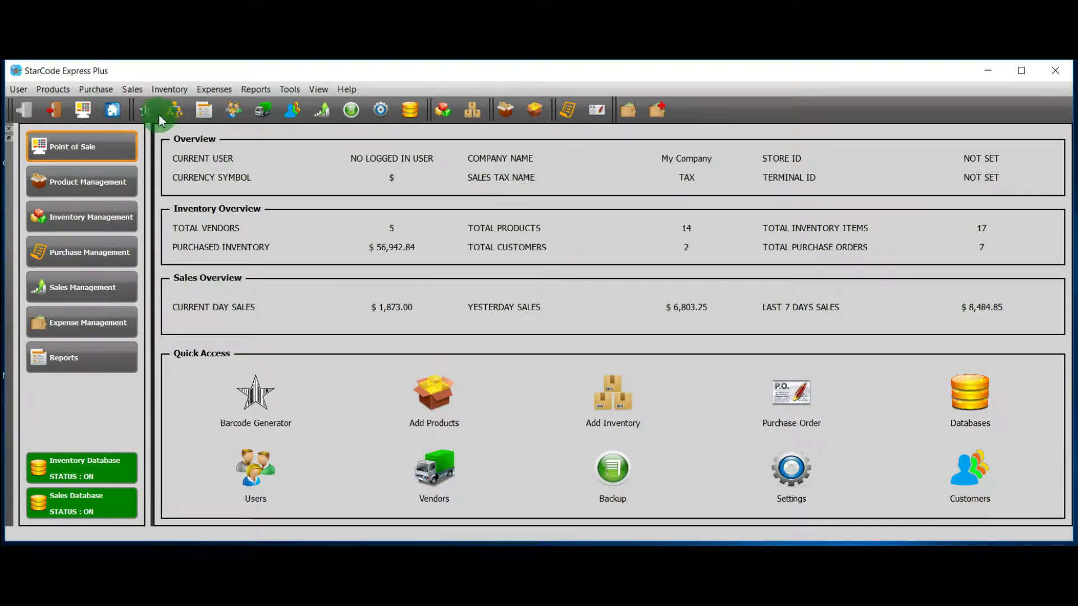
mouse_move(144, 95)
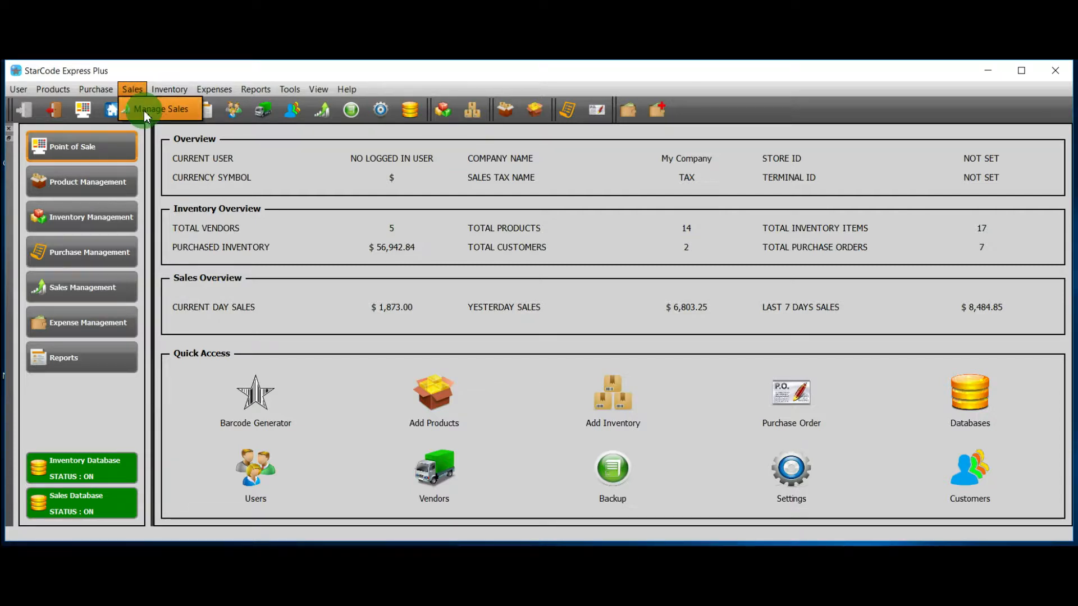
left_click(160, 109)
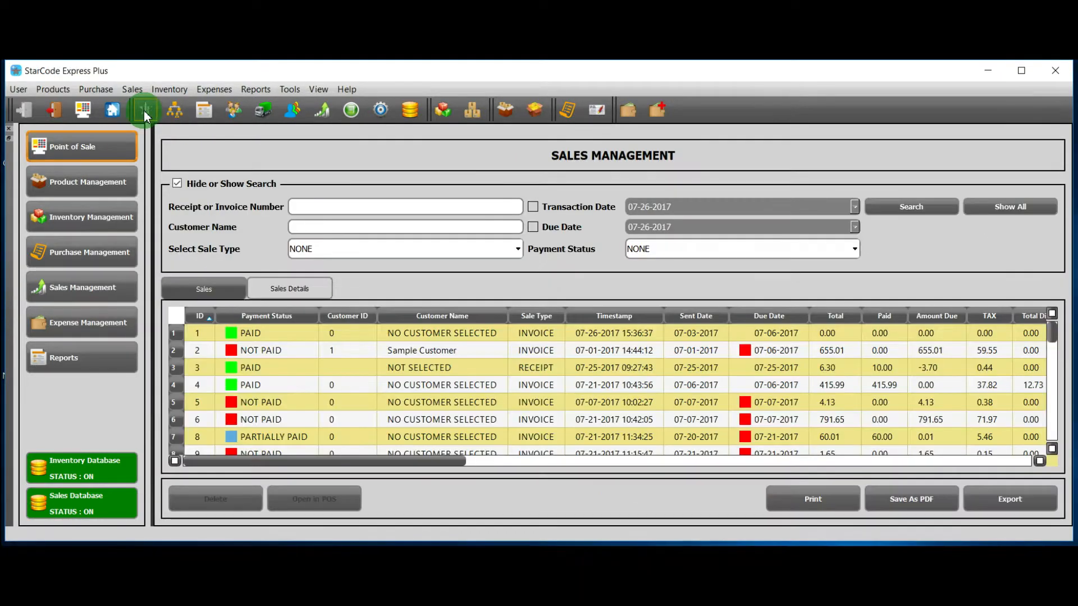
mouse_move(132, 96)
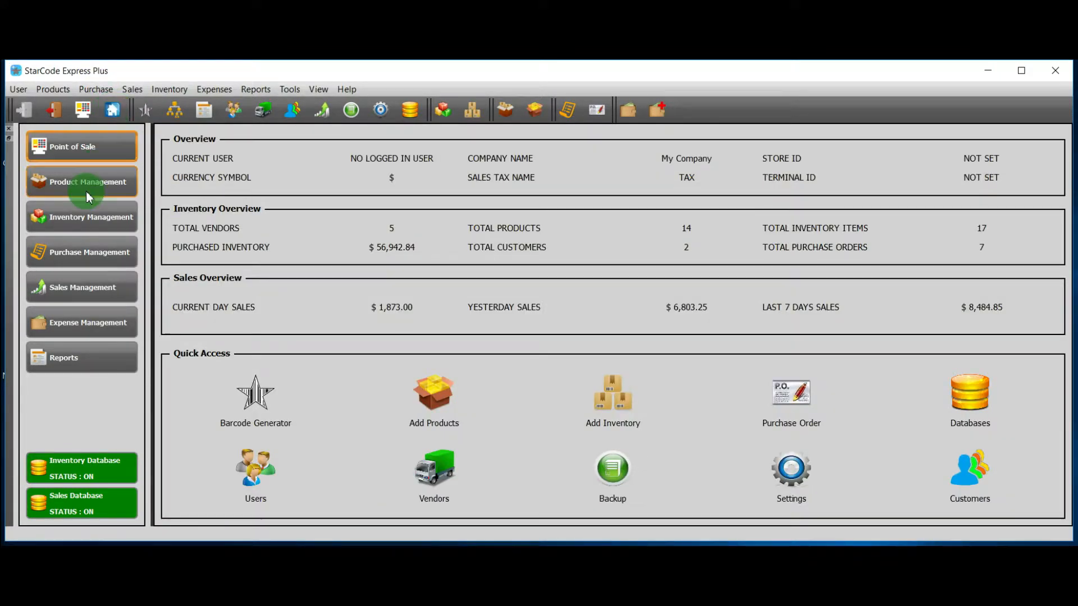
mouse_move(76, 289)
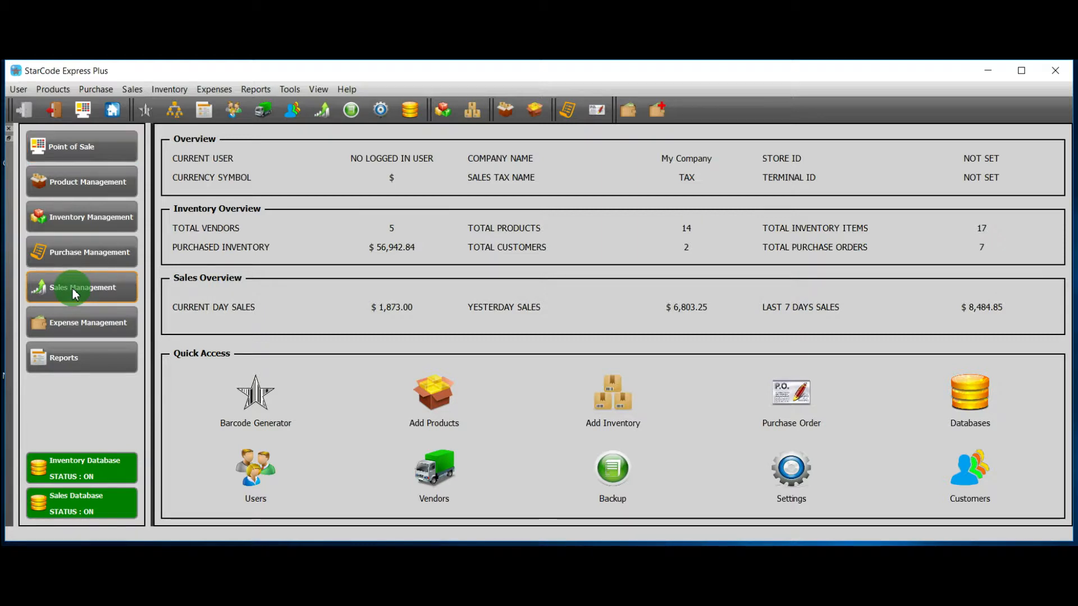
left_click(83, 287)
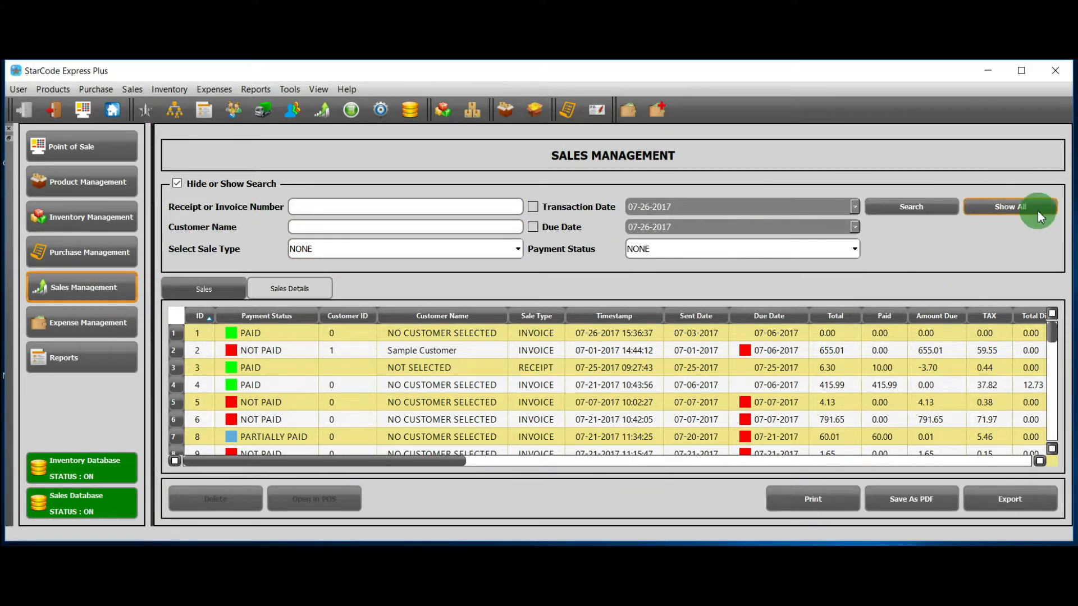
mouse_move(236, 204)
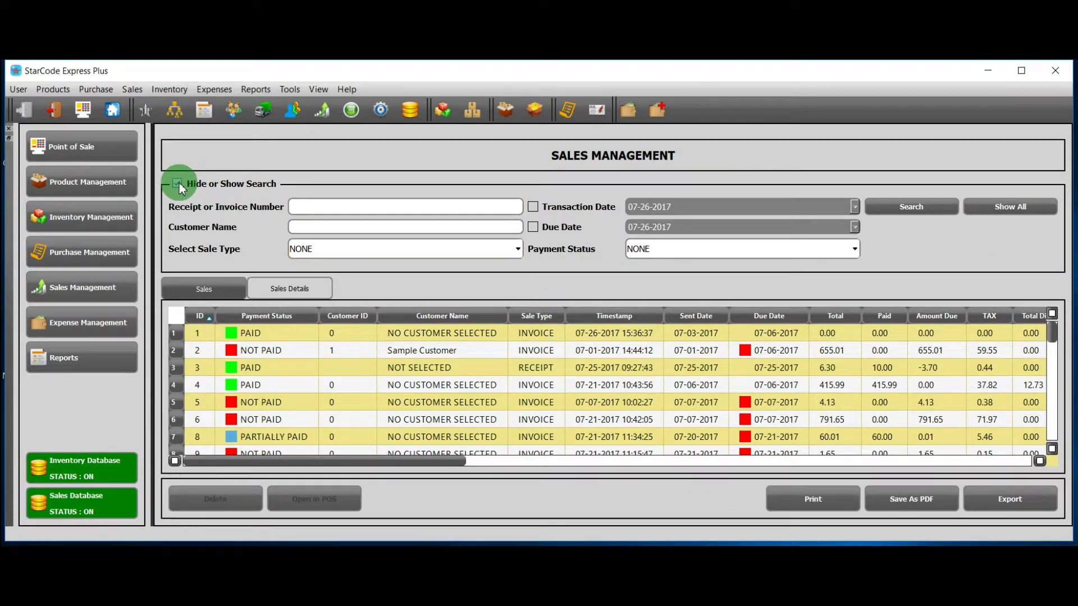
left_click(178, 184)
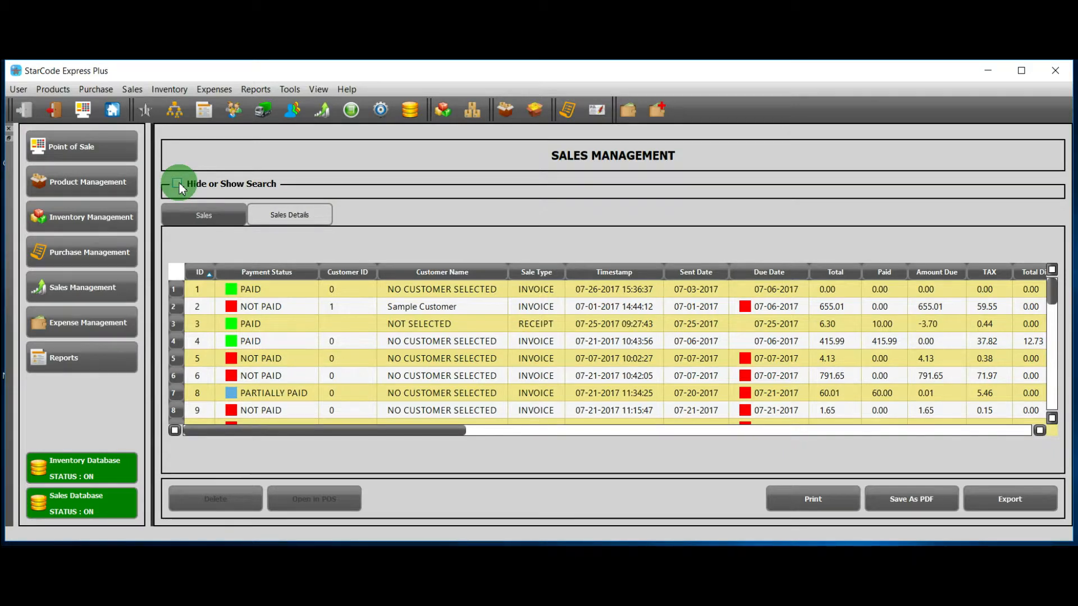
left_click(177, 185)
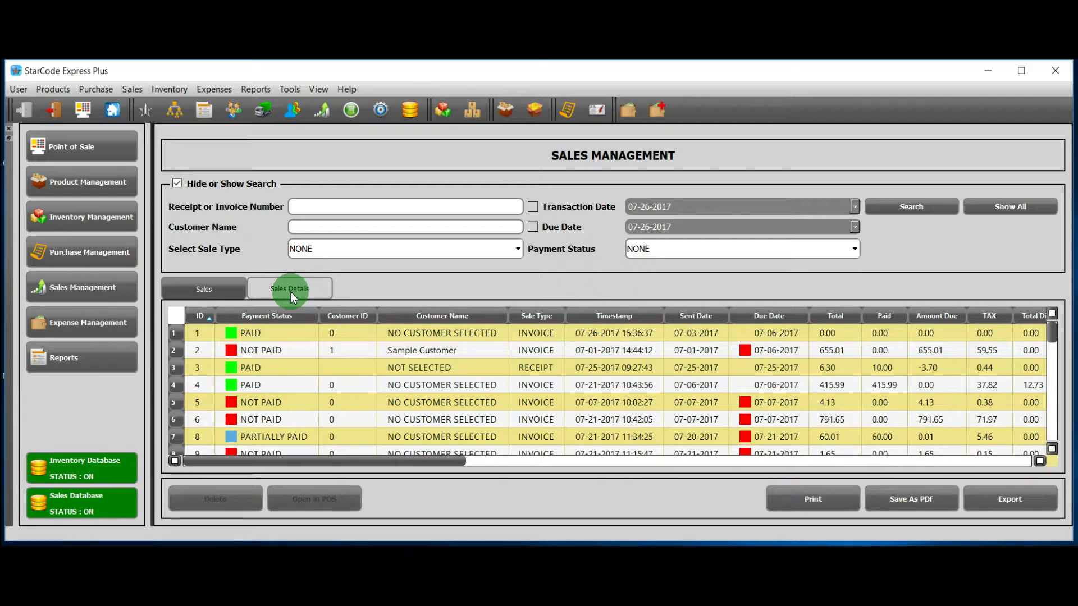
- Select a sale near the end of the list and show its line items
left_click(204, 288)
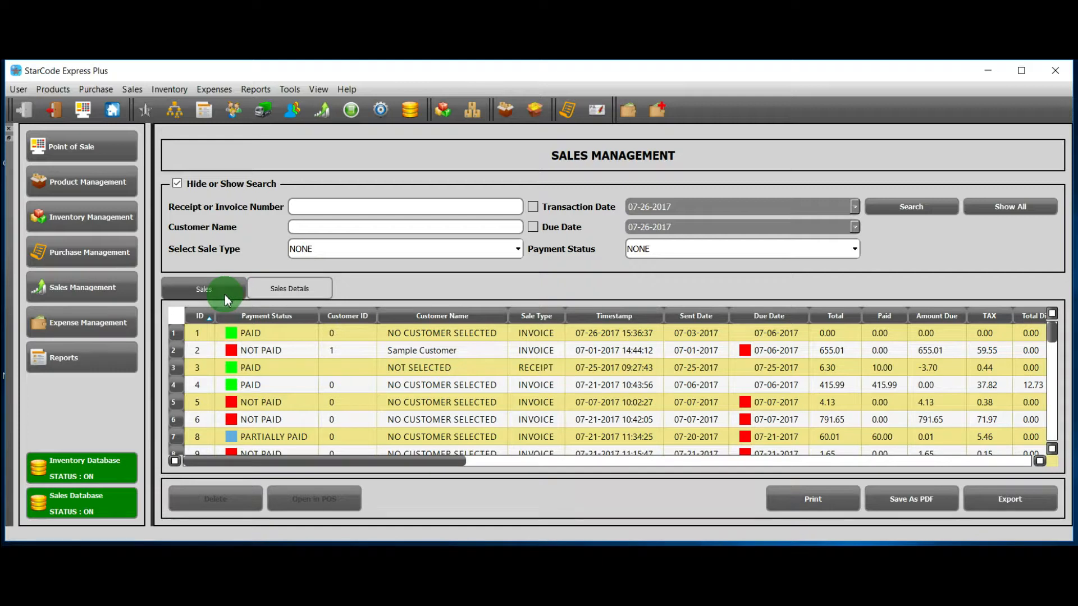
scroll("down", 3)
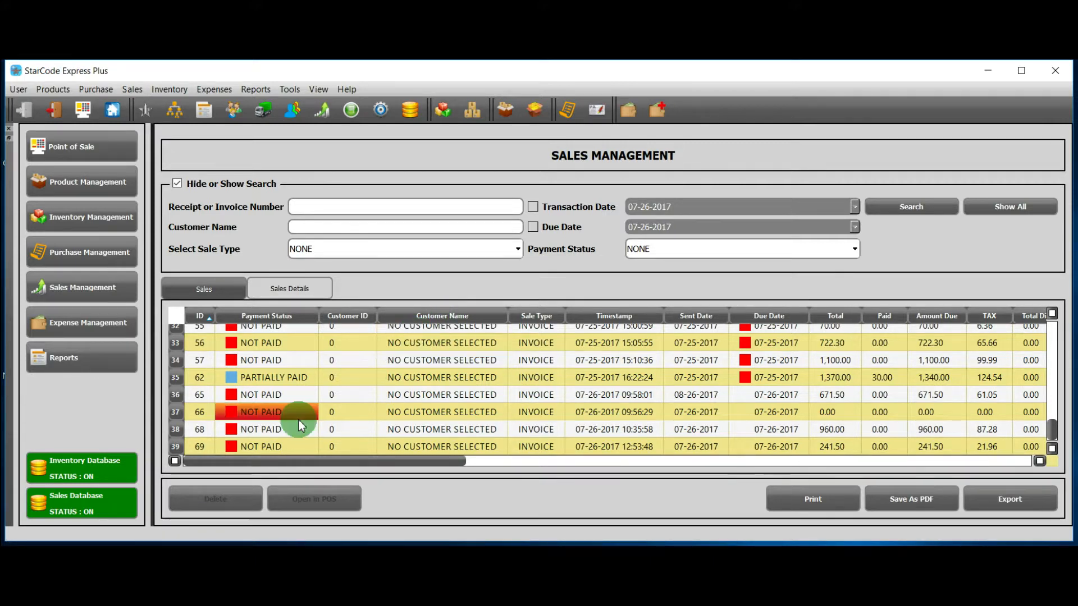
left_click(289, 288)
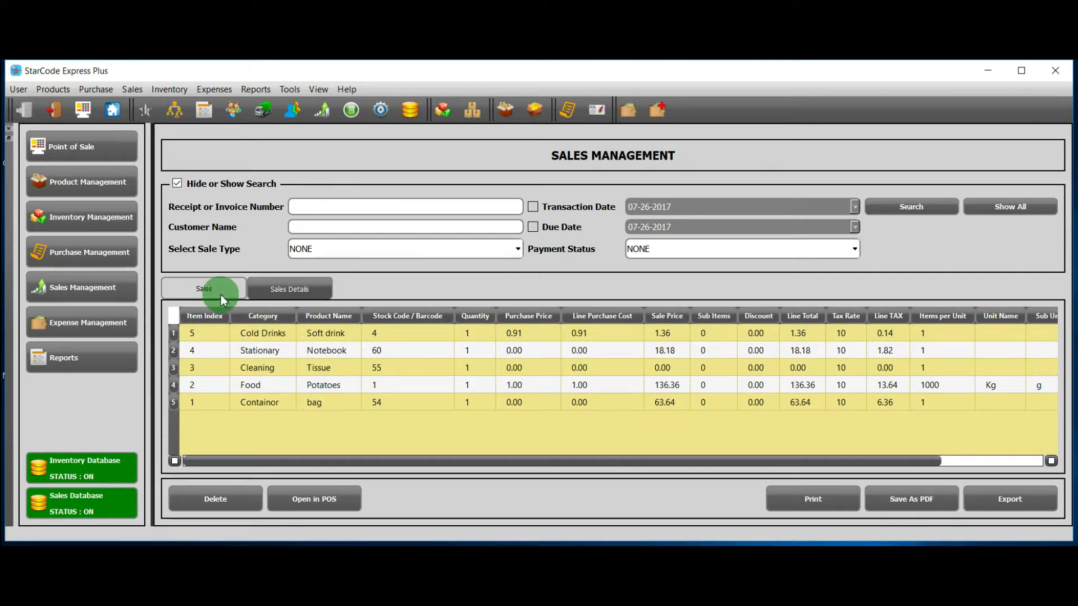
- Return to the full sales list and select the paid sale with ID 43
left_click(203, 289)
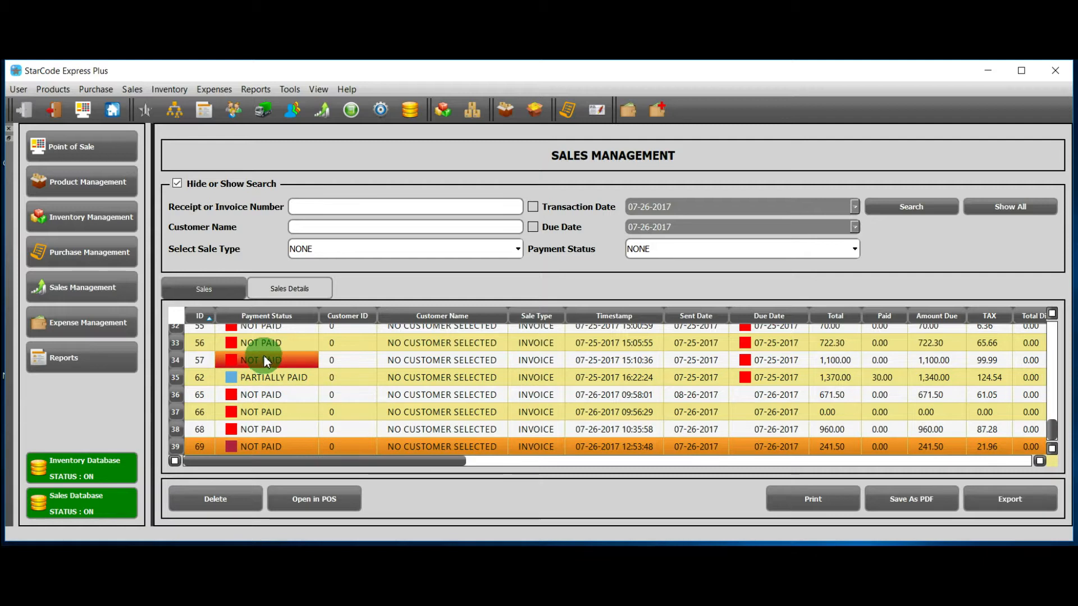
mouse_move(234, 390)
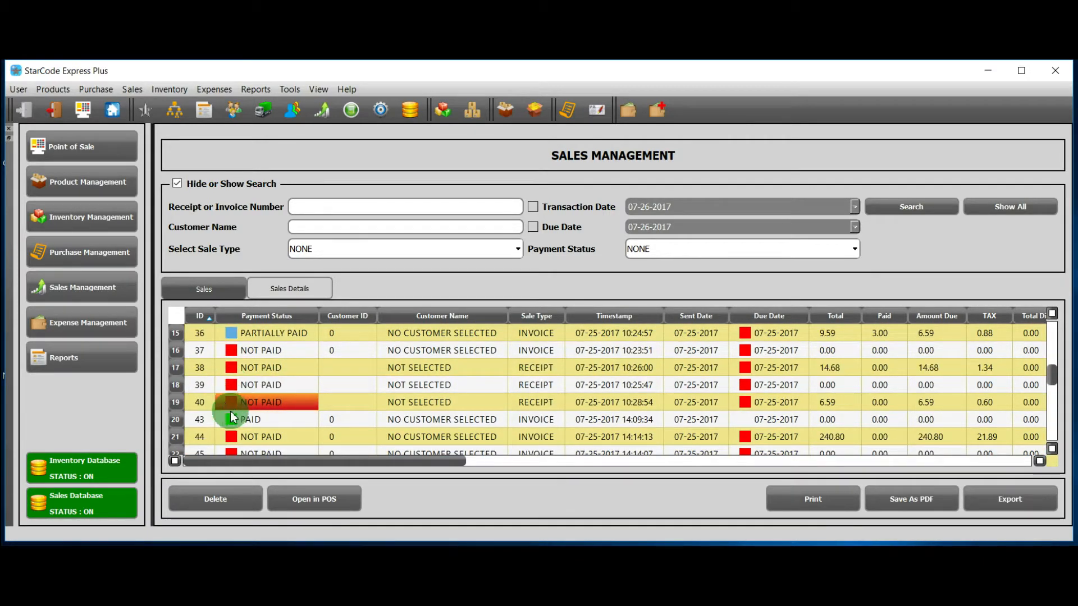
mouse_move(252, 413)
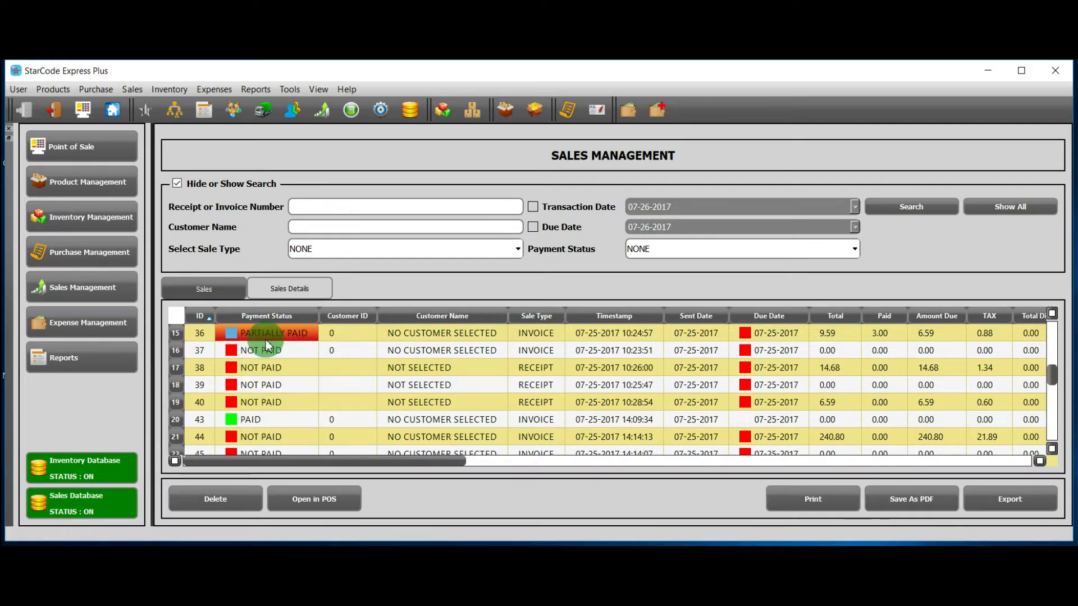
left_click(262, 437)
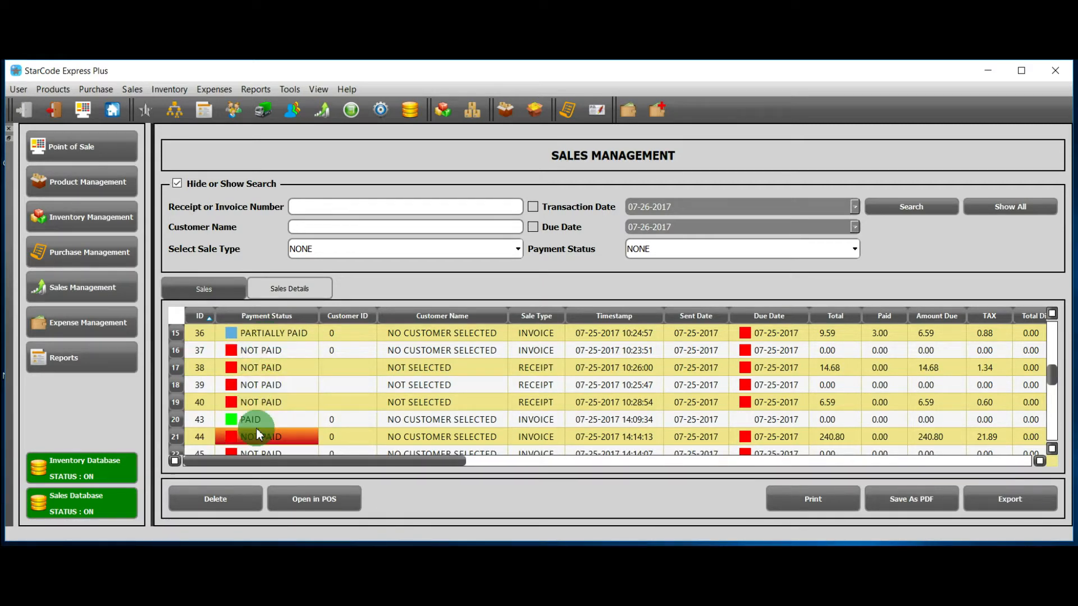
left_click(260, 419)
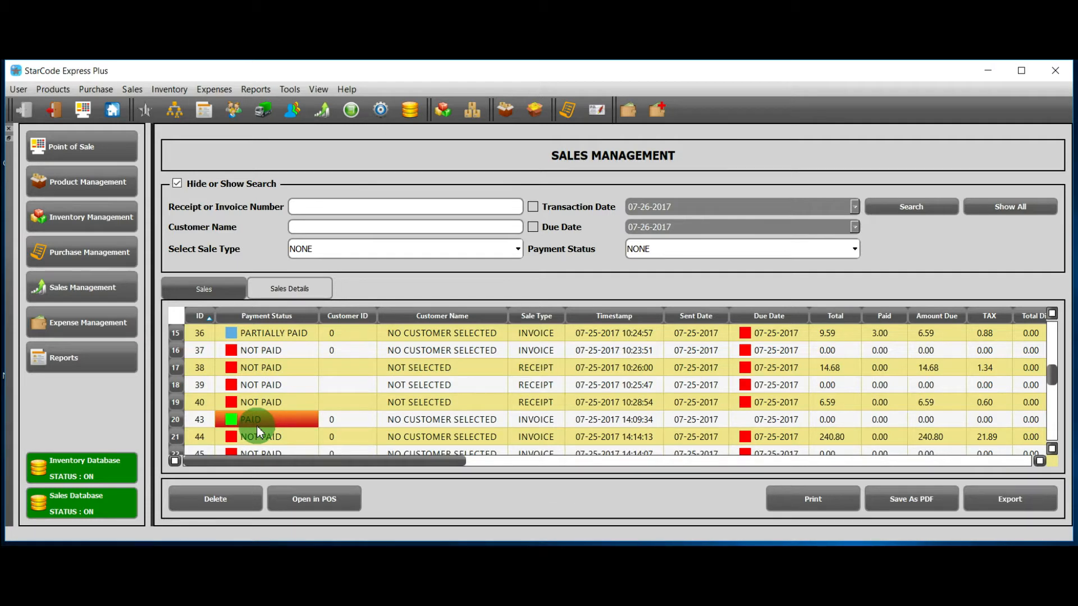
mouse_move(745, 410)
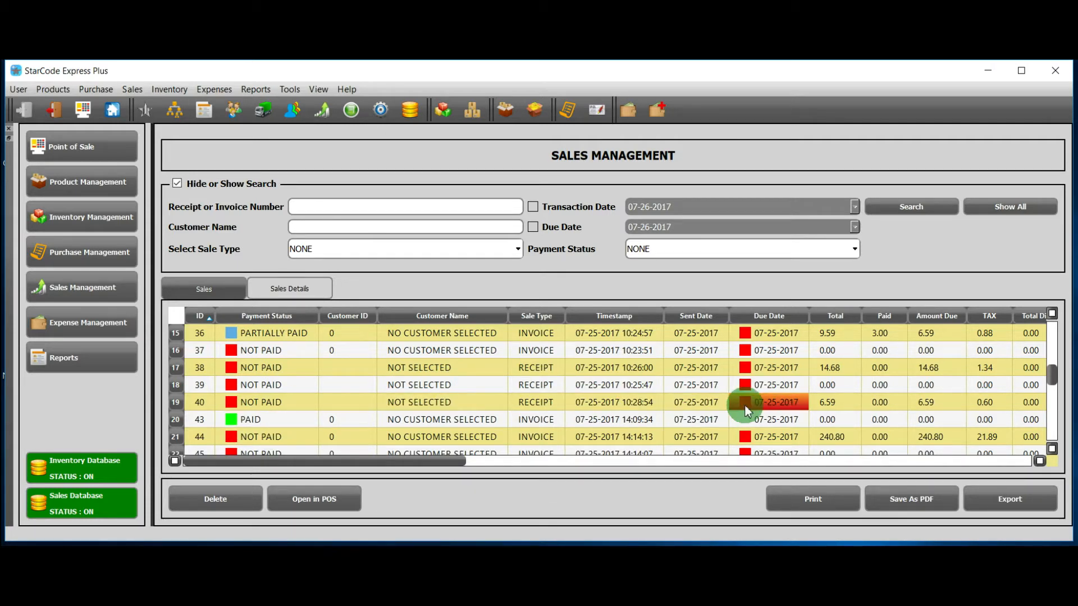
- Scroll to the newest records ending with sale 69 and select one
scroll("down", 3)
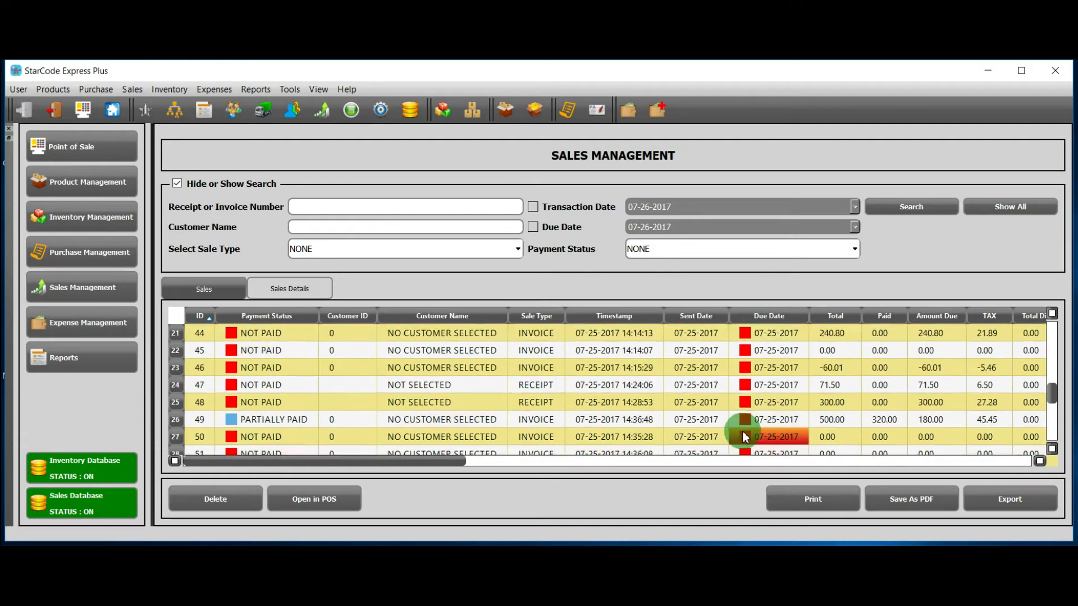
scroll("down", 3)
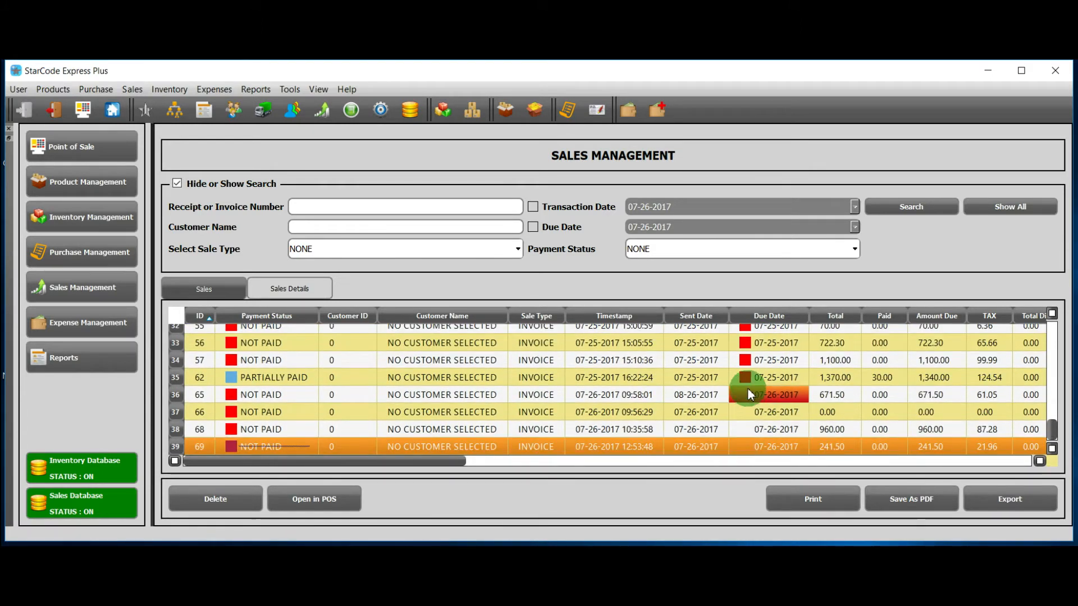
left_click(215, 499)
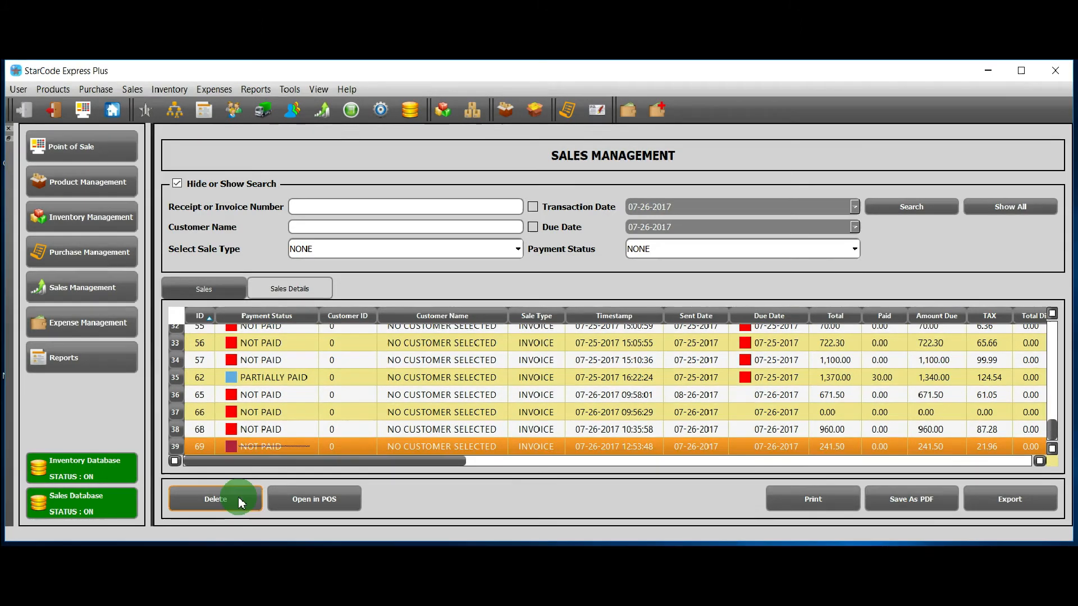
mouse_move(359, 505)
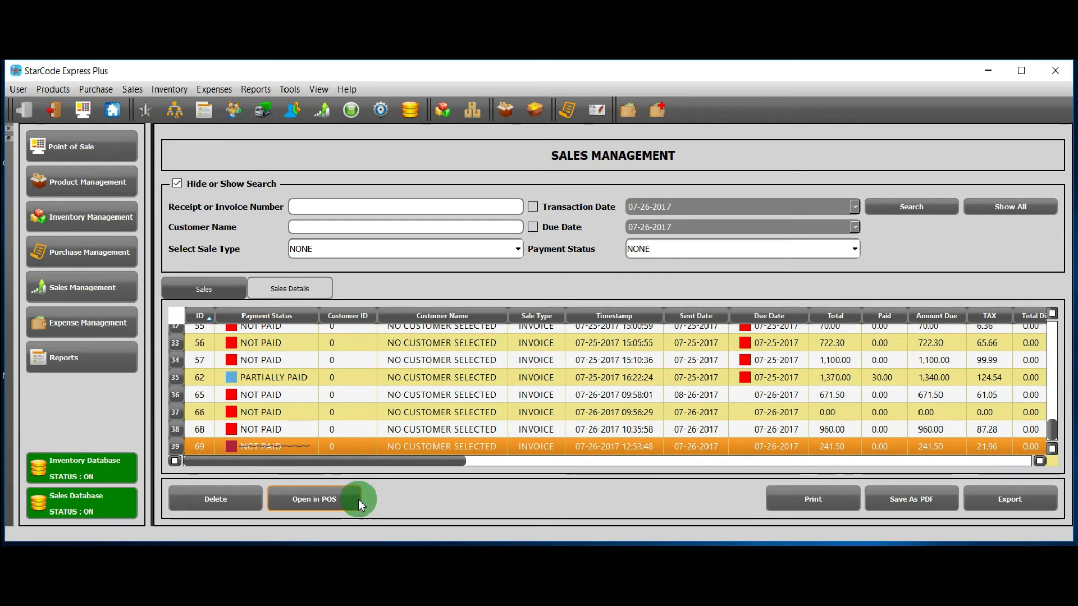